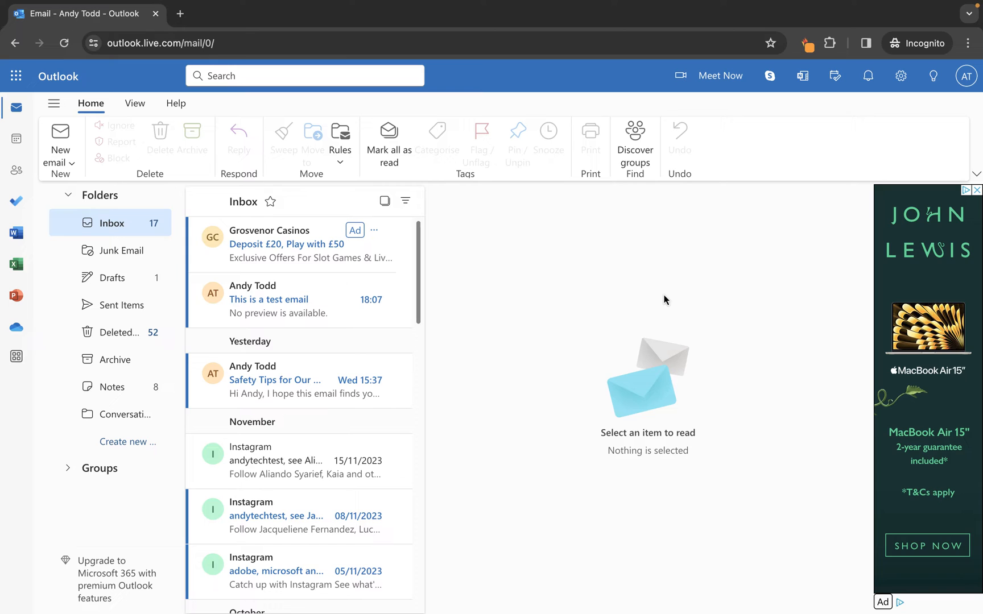
mouse_move(656, 300)
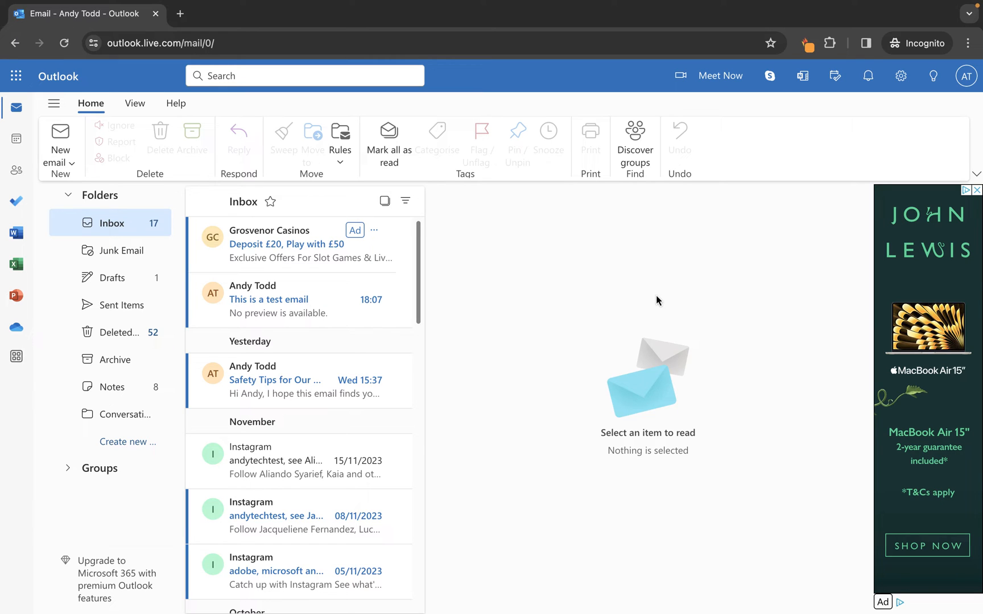
mouse_move(294, 299)
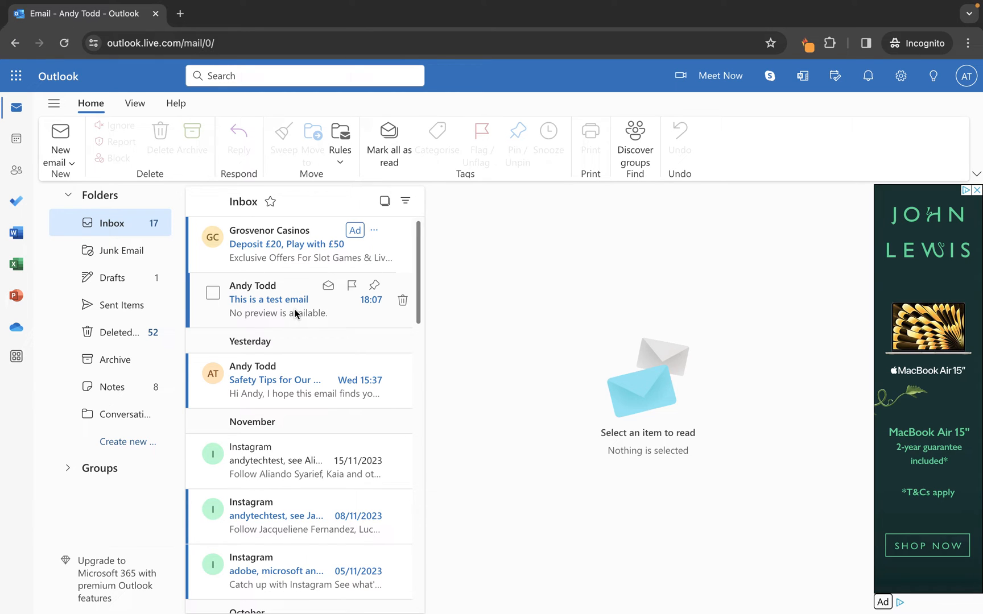
left_click(282, 299)
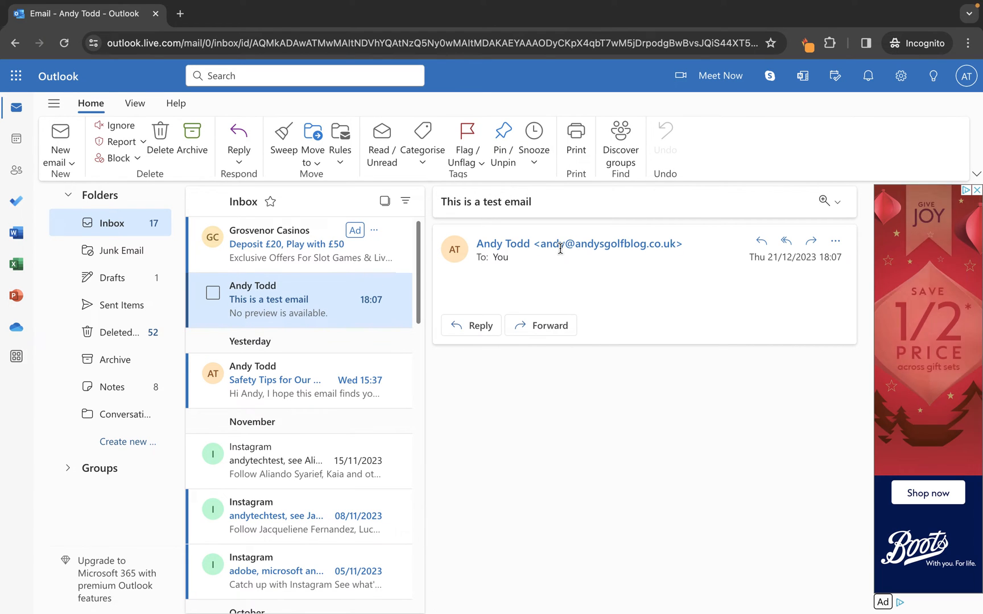
mouse_move(435, 272)
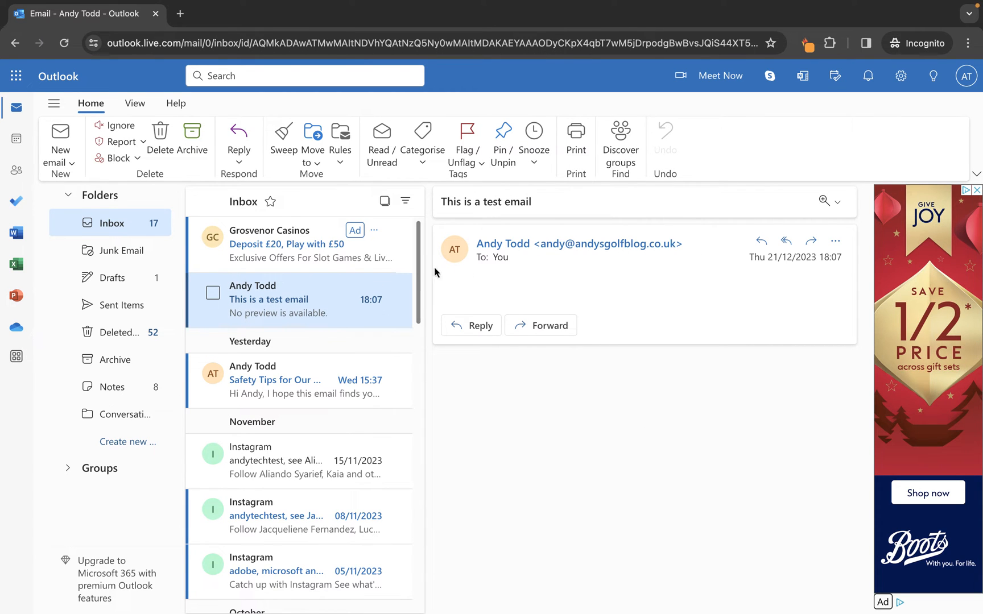
mouse_move(307, 293)
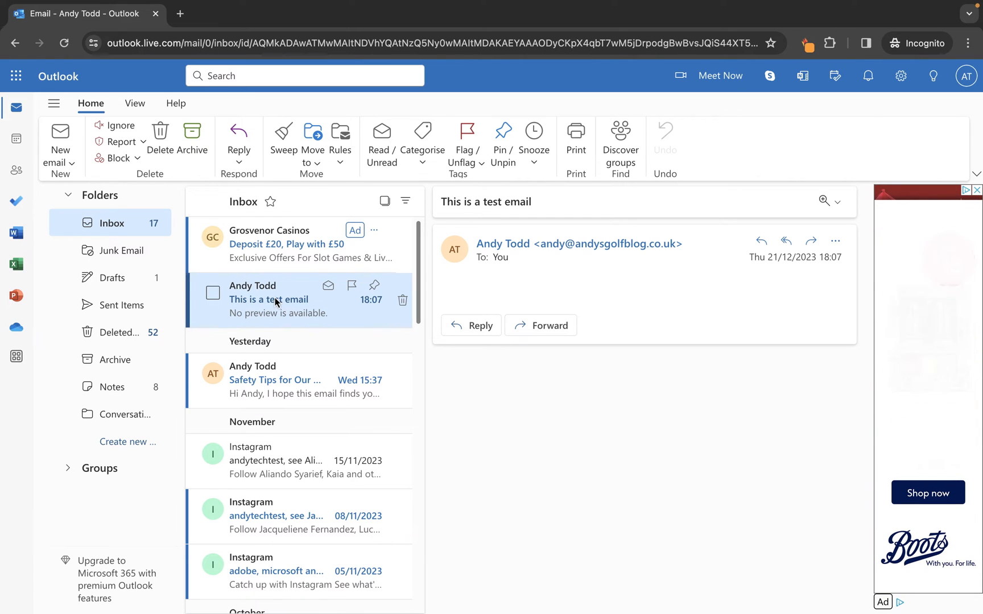
right_click(282, 299)
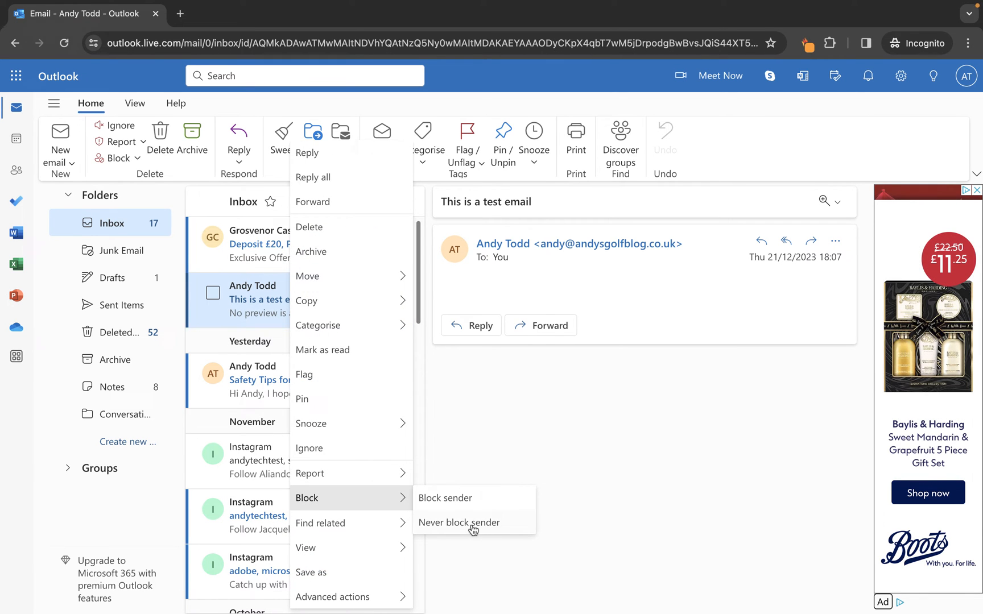
left_click(459, 522)
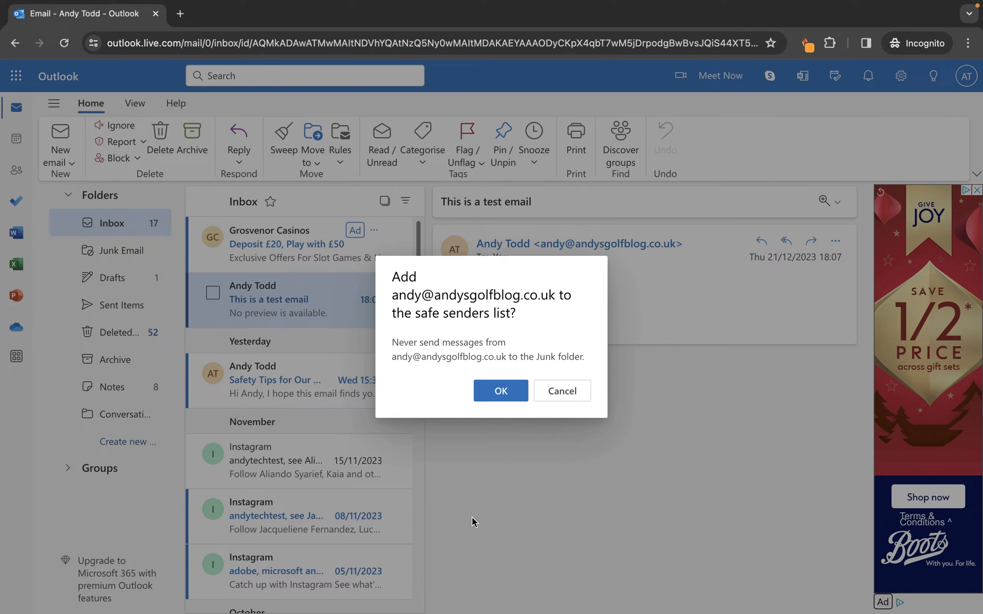
left_click(499, 391)
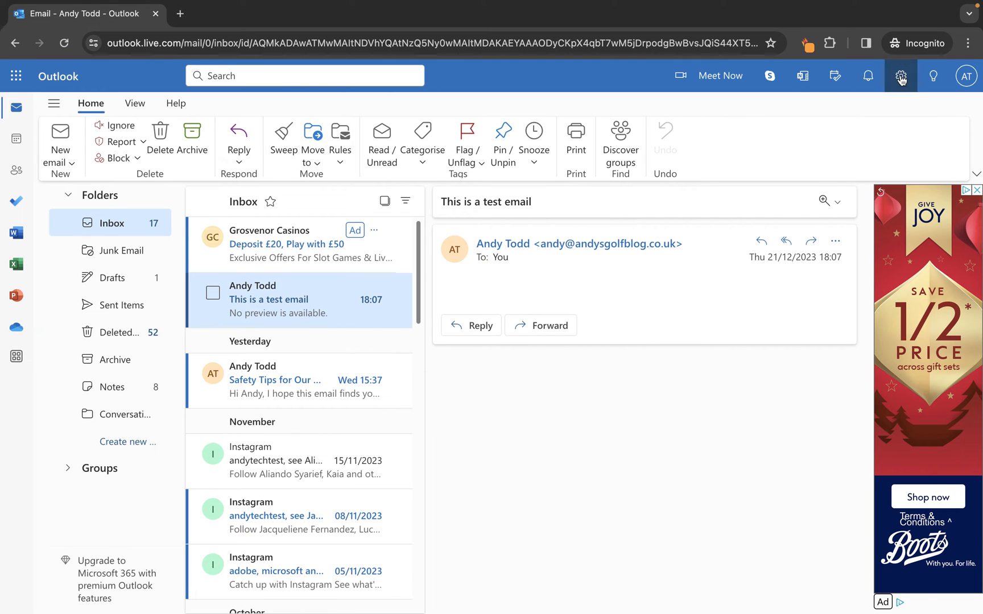
left_click(901, 75)
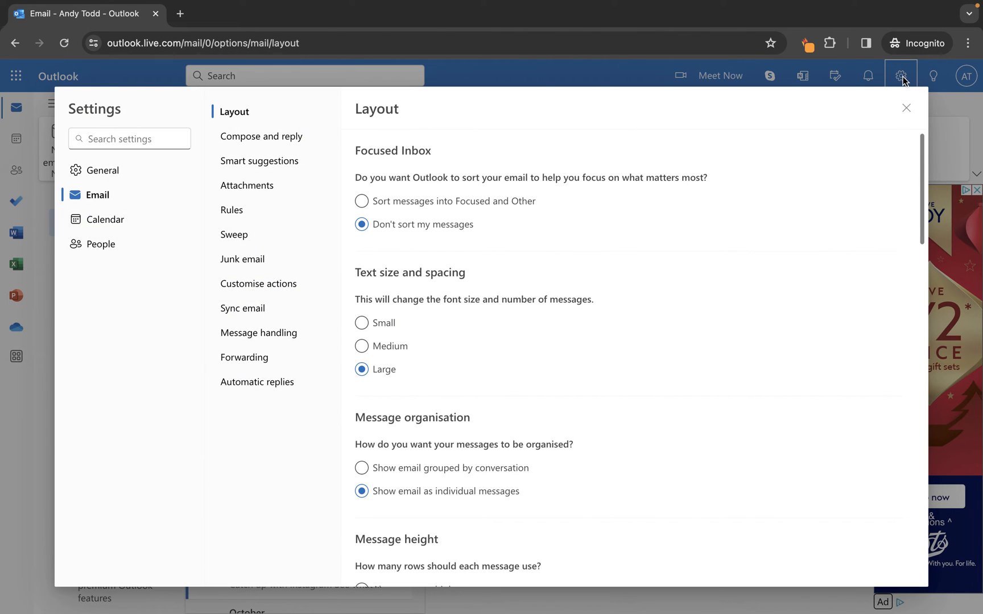
left_click(242, 259)
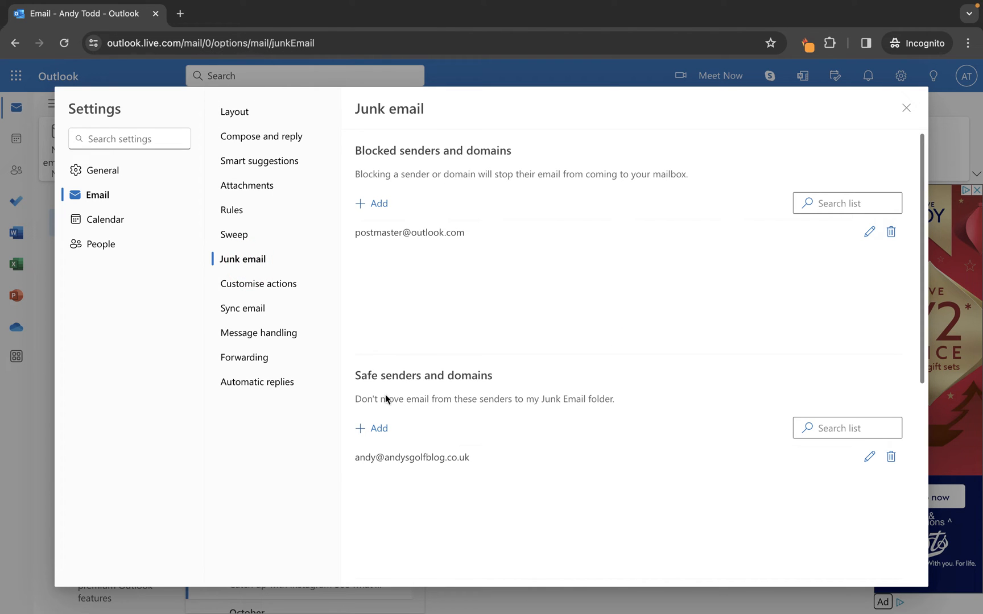
mouse_move(362, 388)
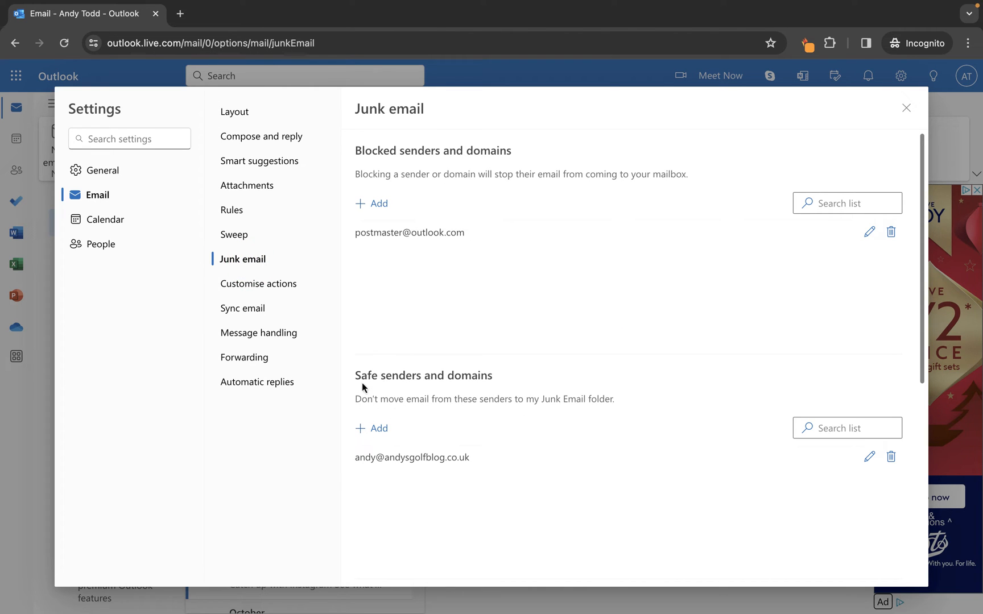
mouse_move(373, 450)
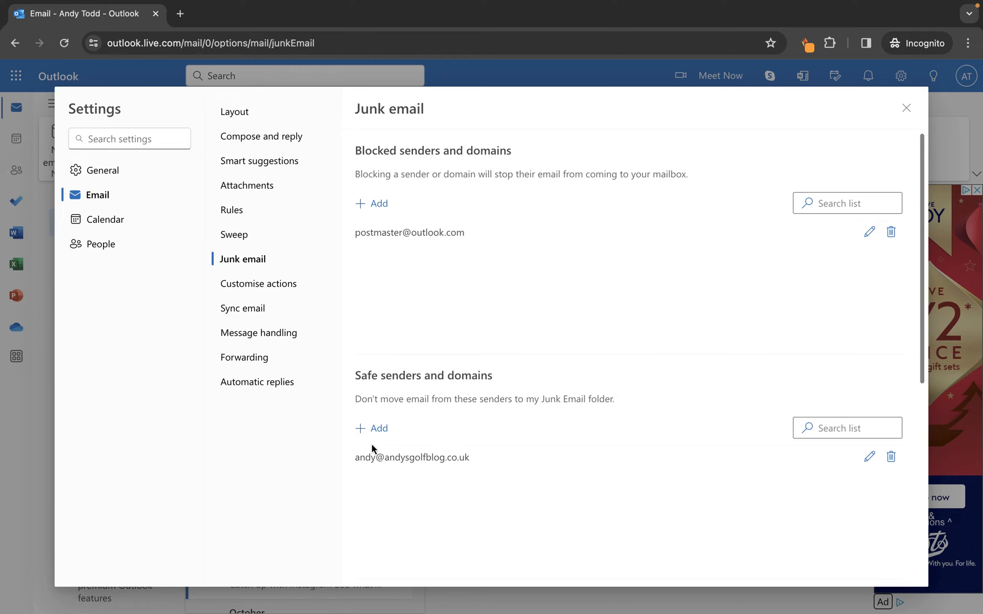
left_click(372, 428)
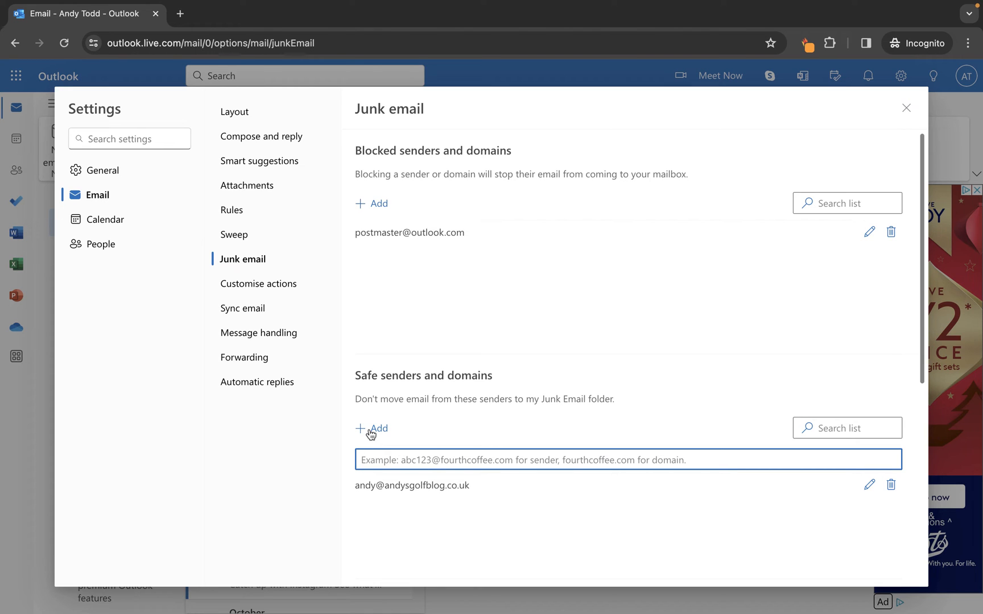
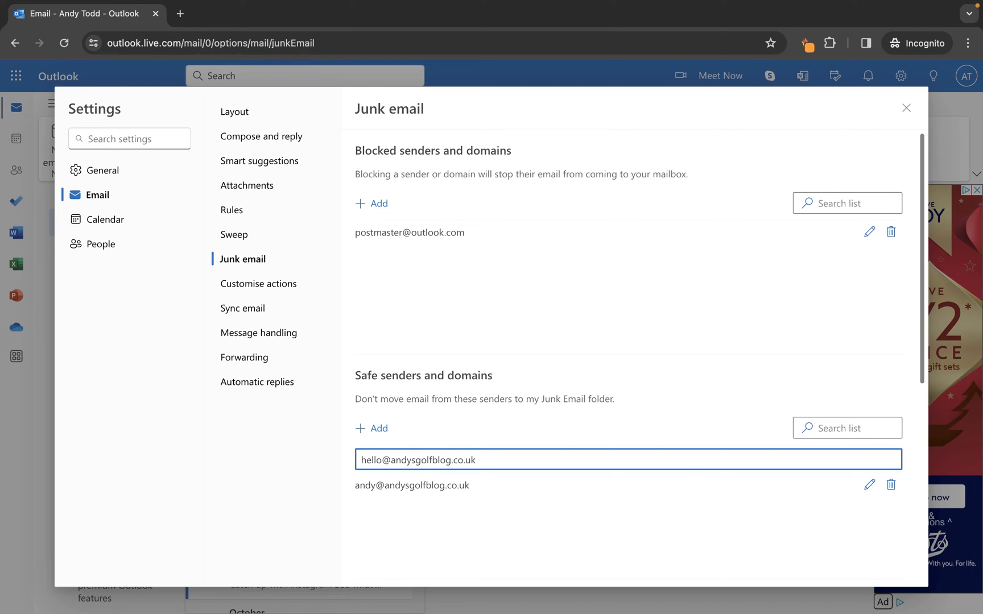
key("Return")
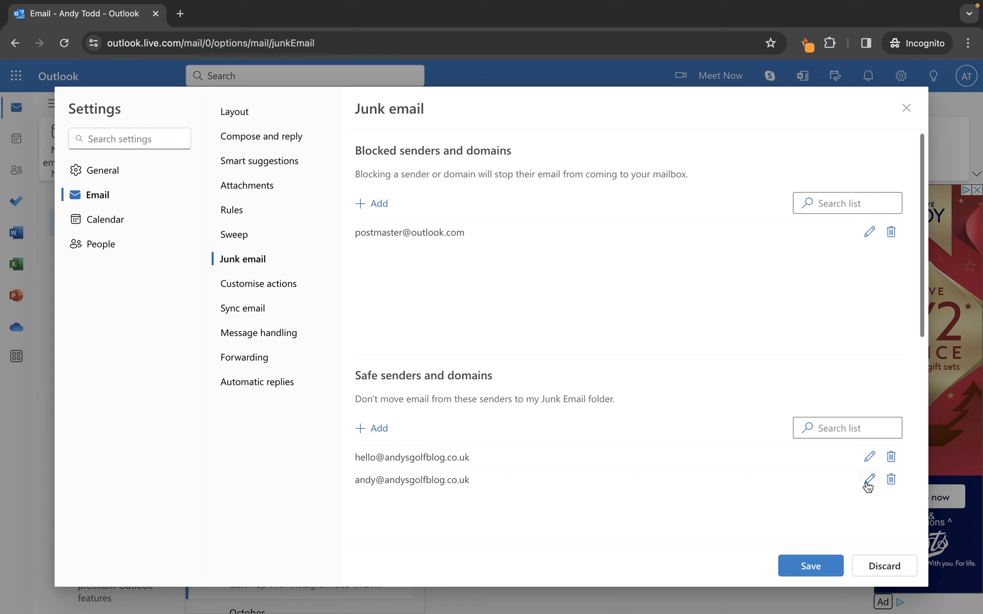
left_click(869, 480)
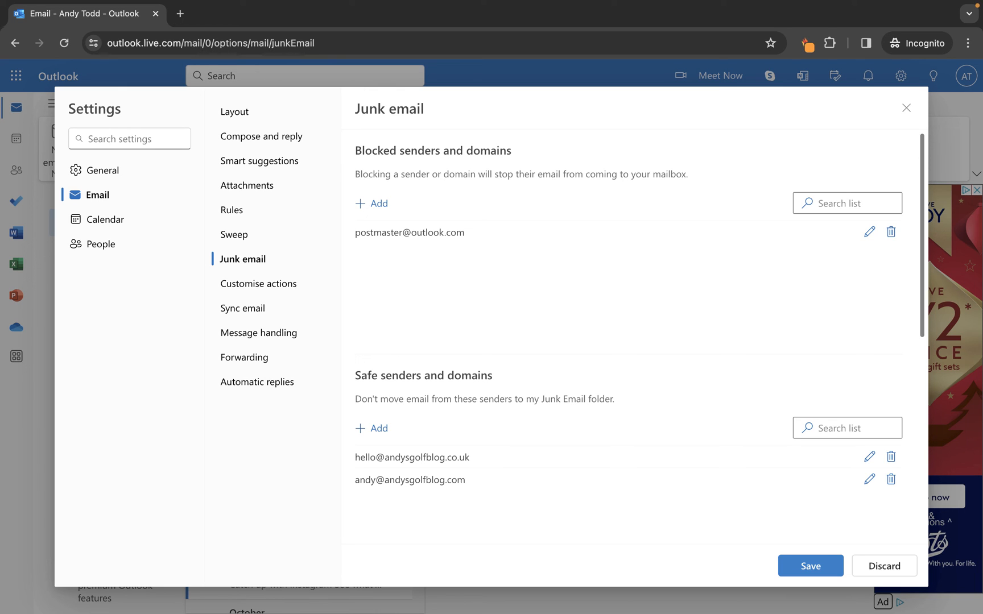
mouse_move(891, 461)
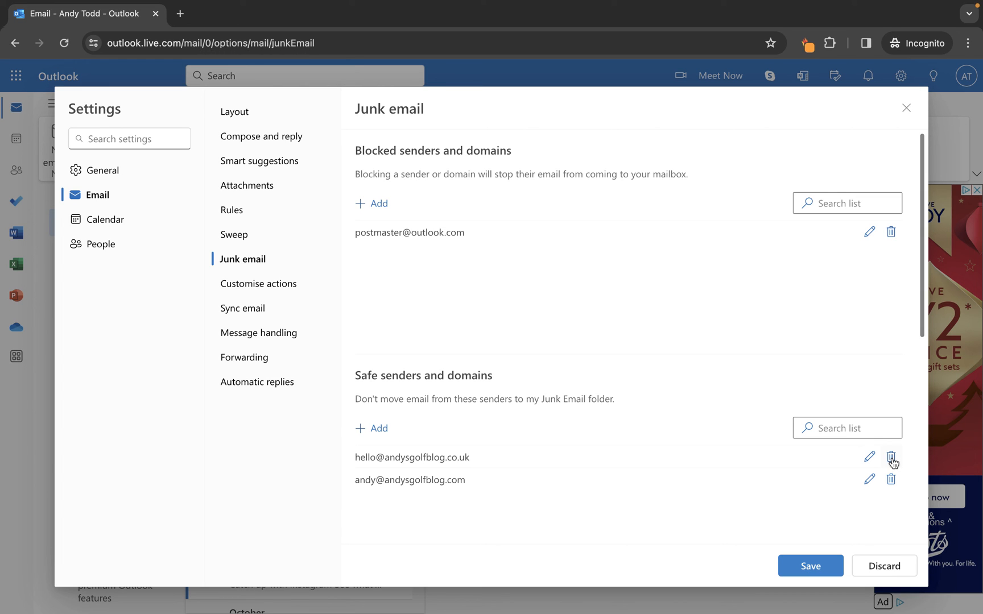
- Delete both safe sender entries, save the emptied list, and return to the inbox
left_click(890, 461)
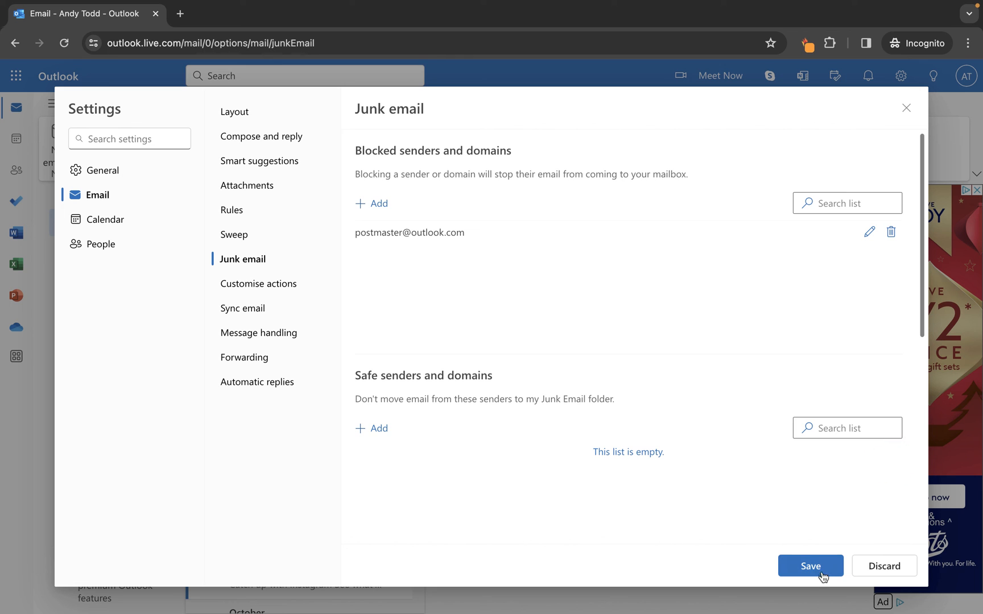
left_click(810, 565)
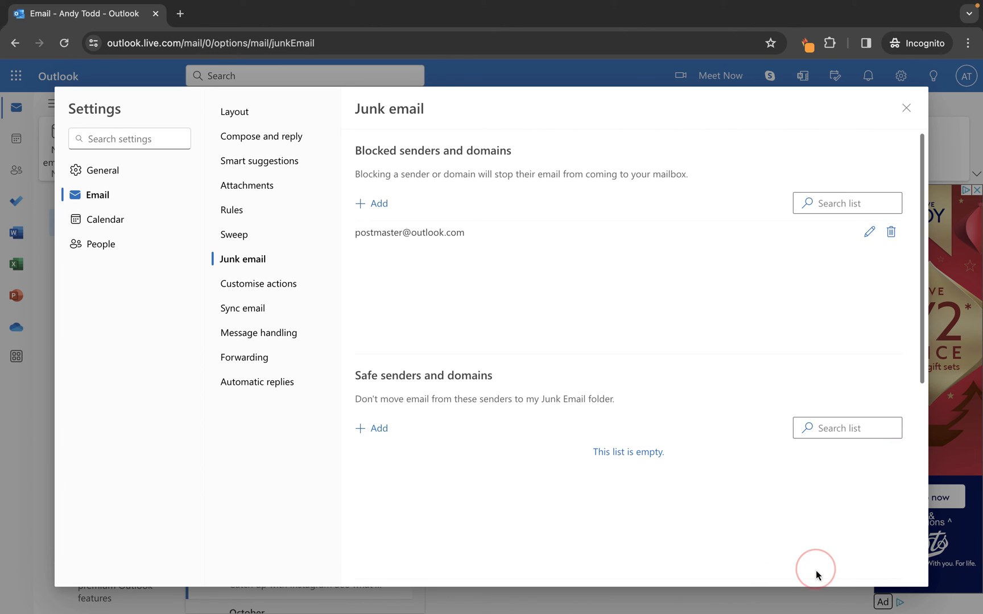
left_click(906, 108)
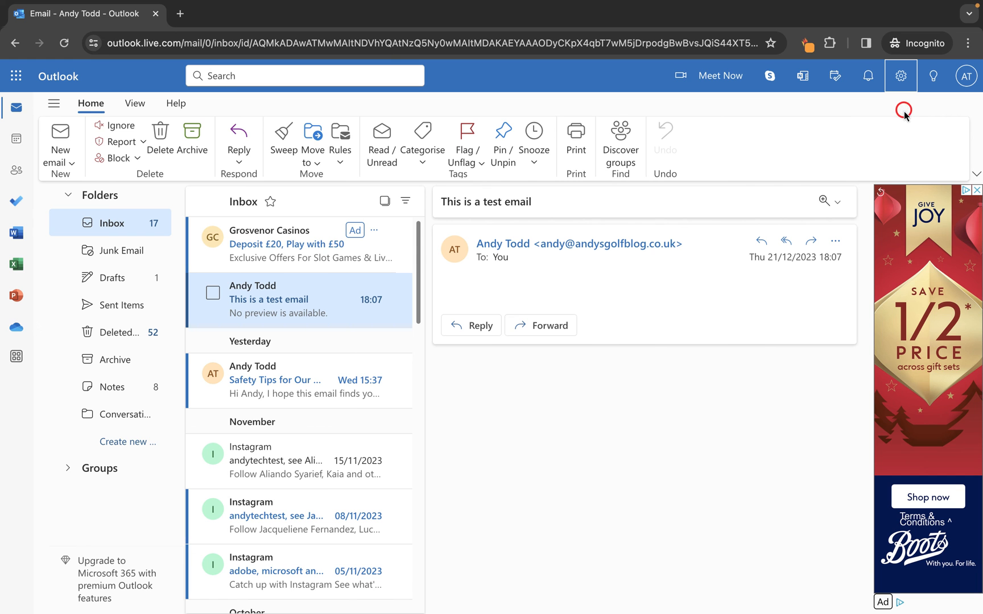
mouse_move(641, 378)
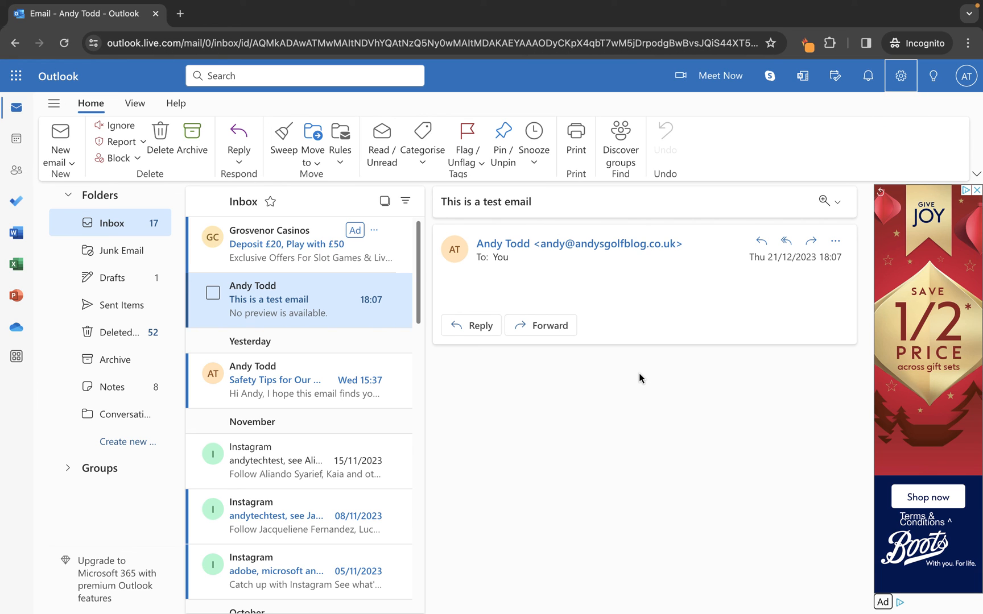